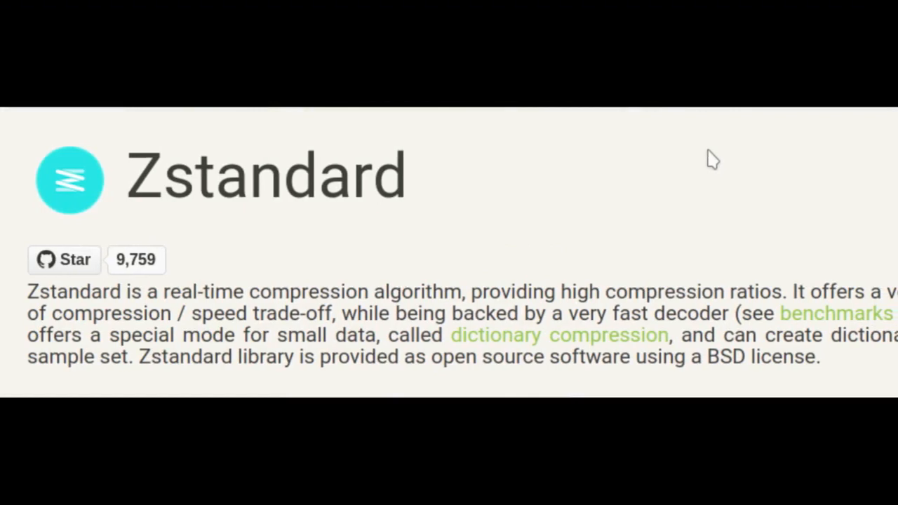
scroll("right", 3)
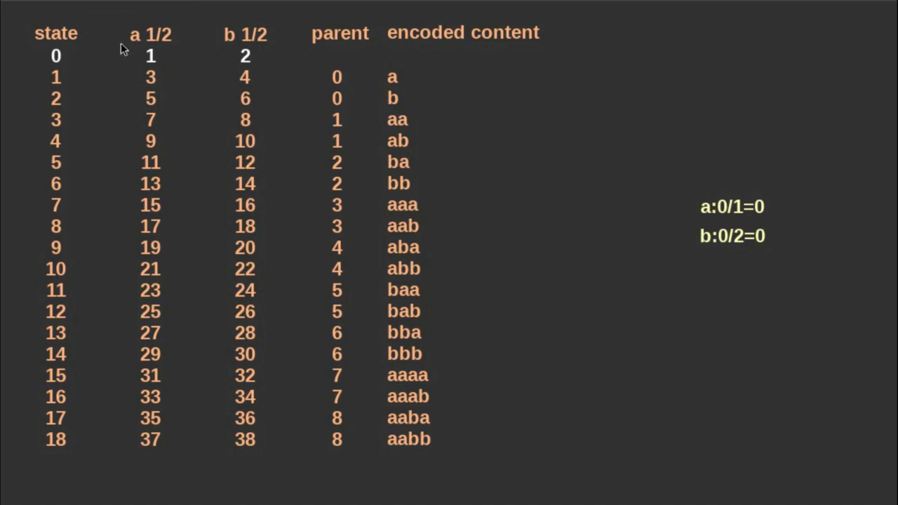
mouse_move(395, 78)
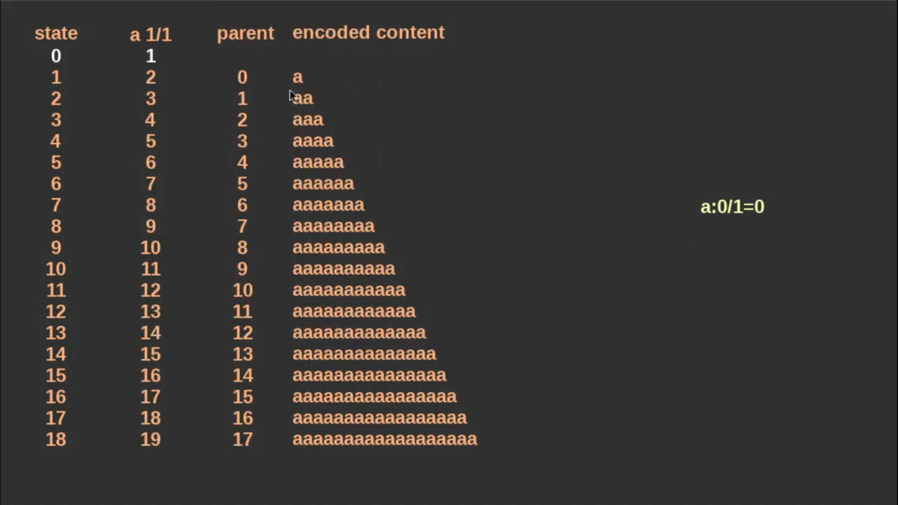
mouse_move(302, 414)
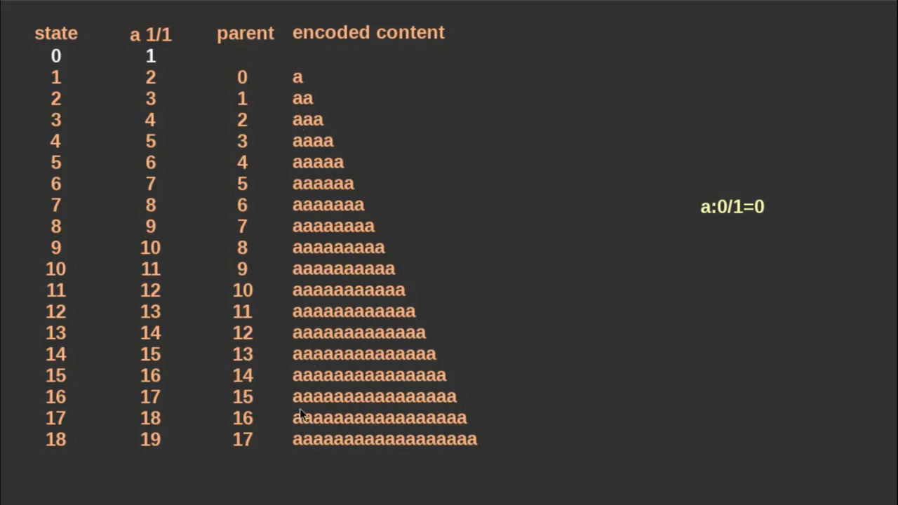
mouse_move(177, 183)
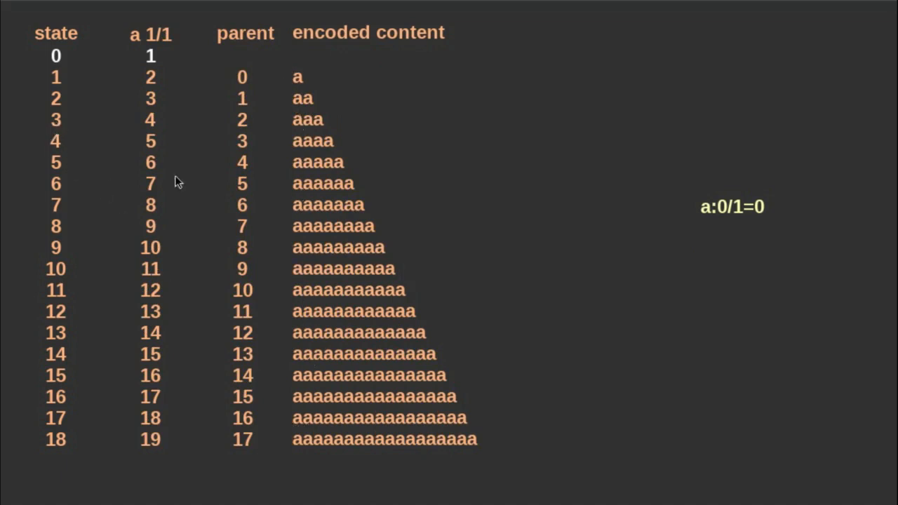
mouse_move(315, 148)
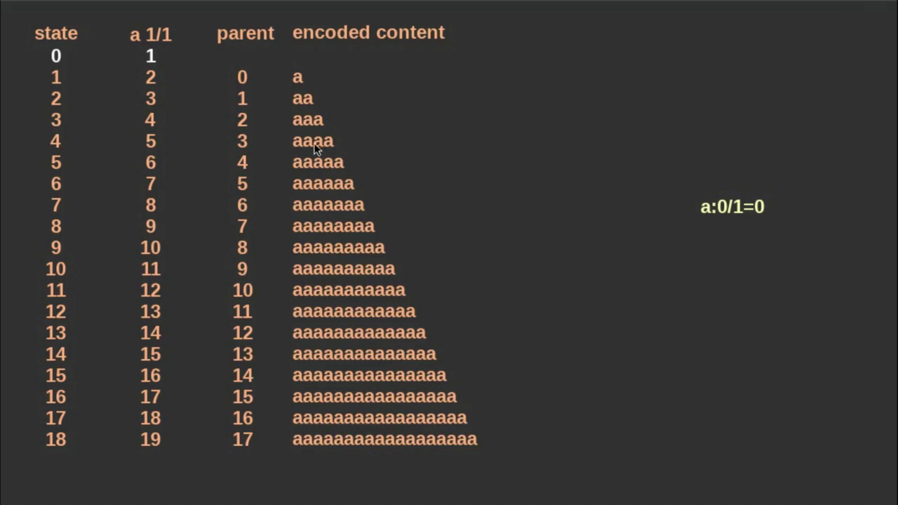
mouse_move(274, 269)
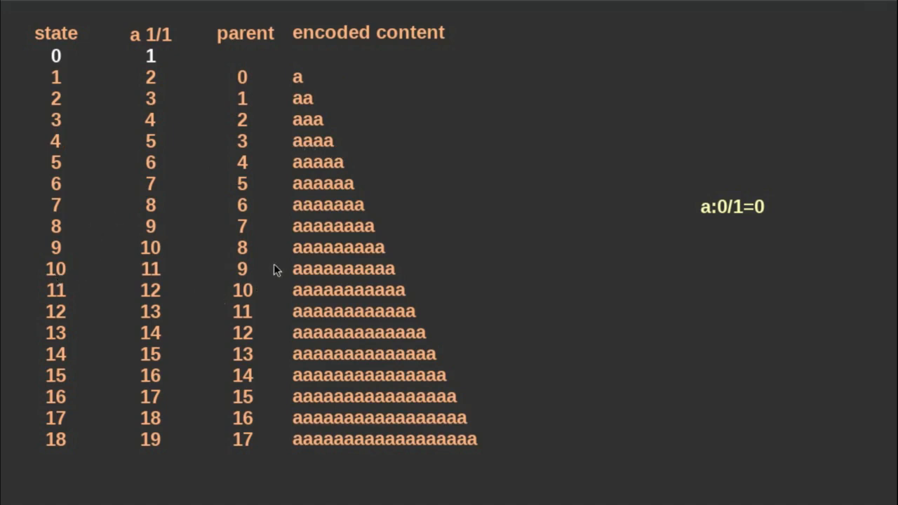
mouse_move(303, 269)
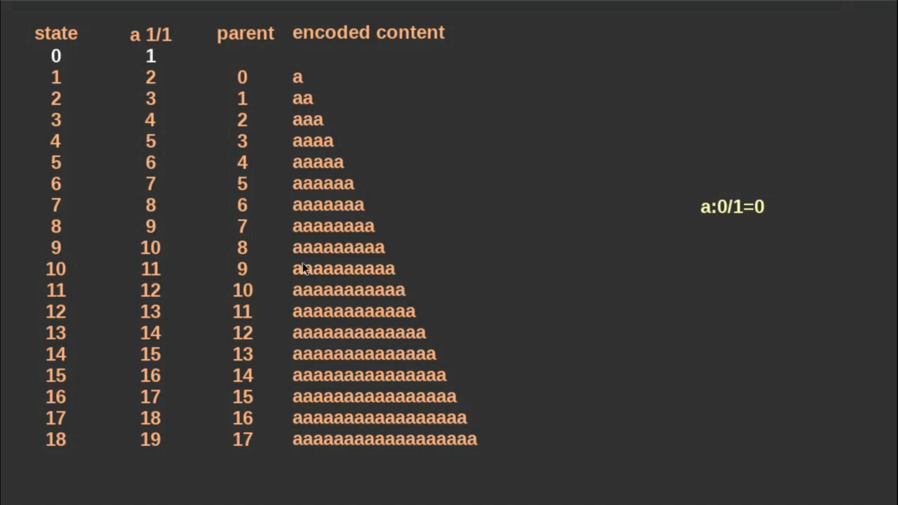
mouse_move(343, 263)
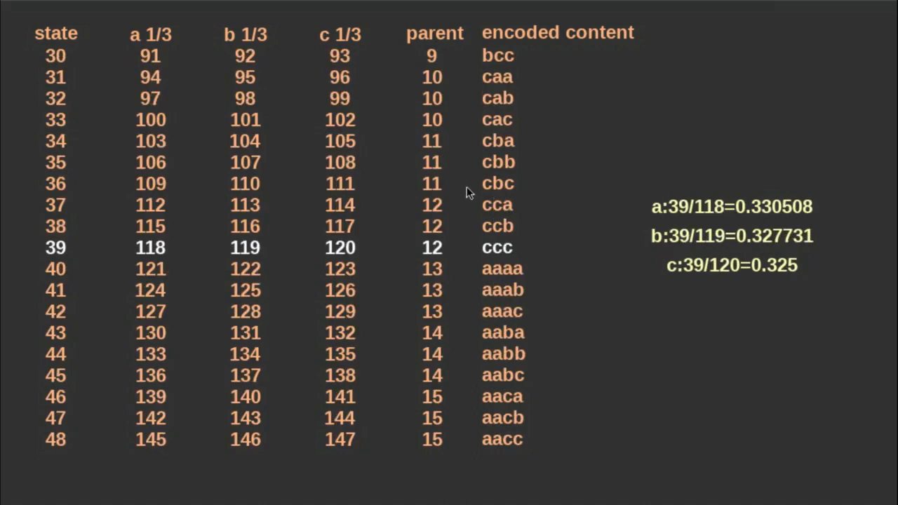
mouse_move(42, 259)
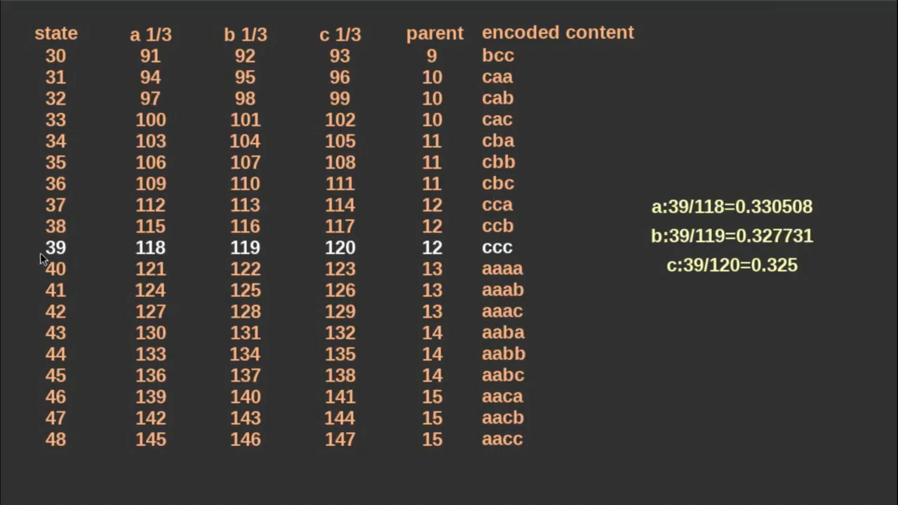
mouse_move(73, 252)
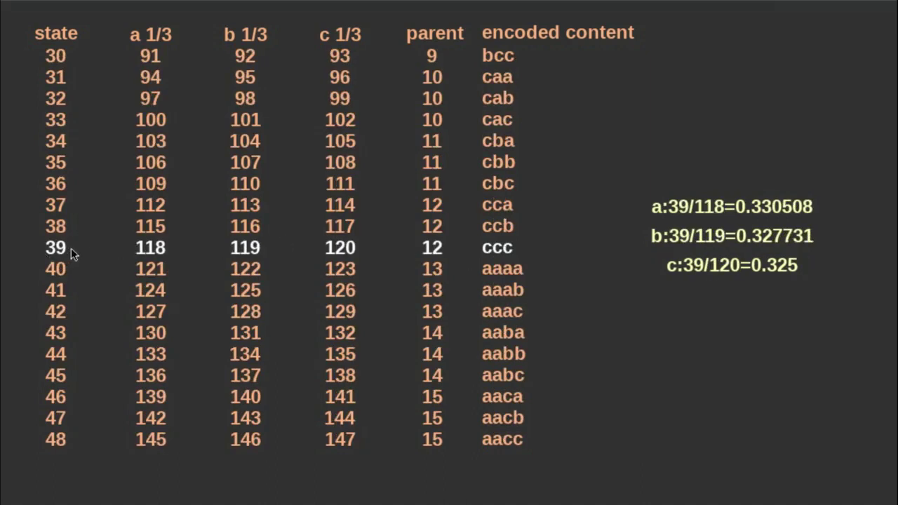
mouse_move(575, 275)
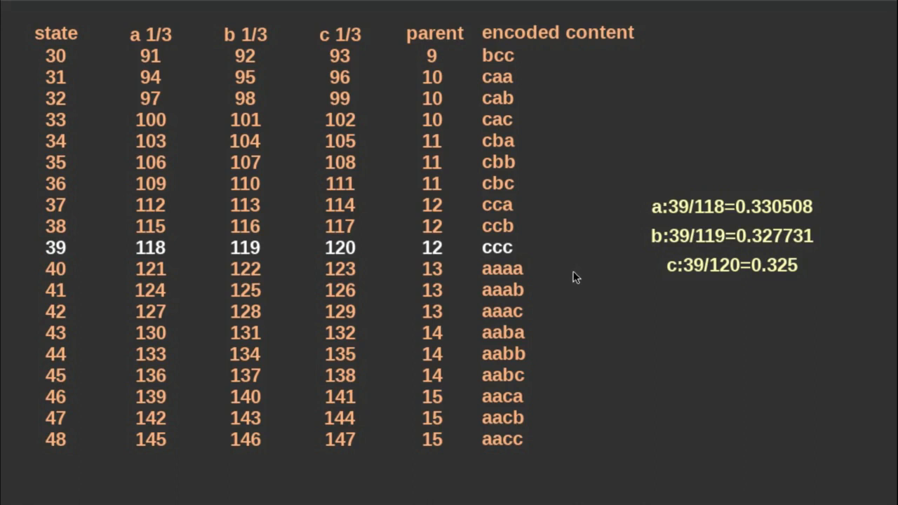
mouse_move(568, 278)
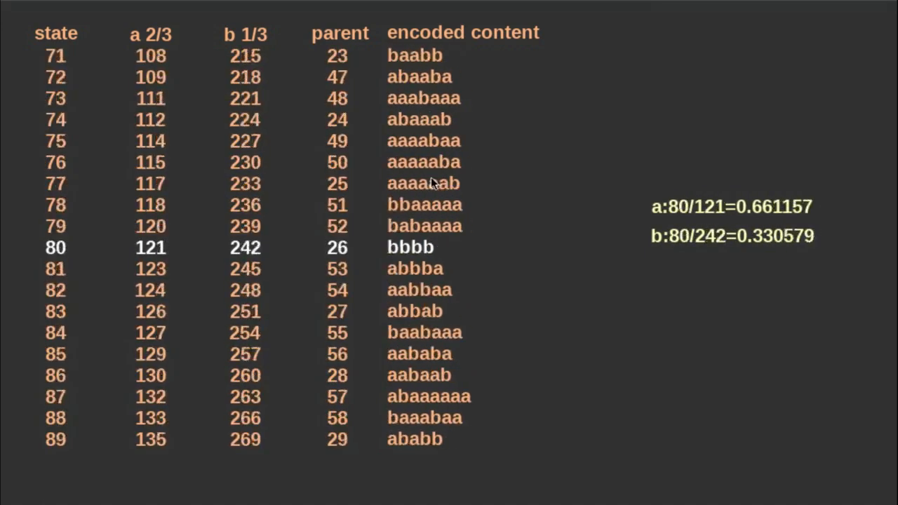
scroll("down", 3)
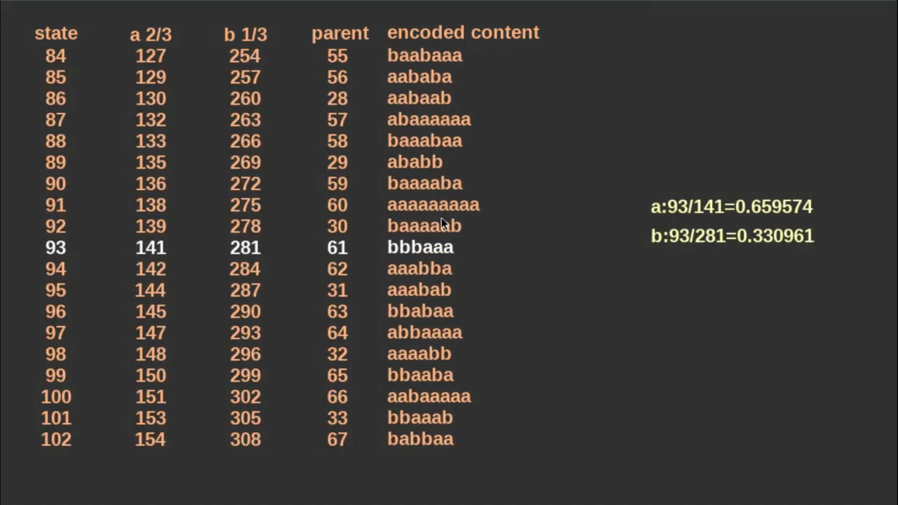
scroll("down", 3)
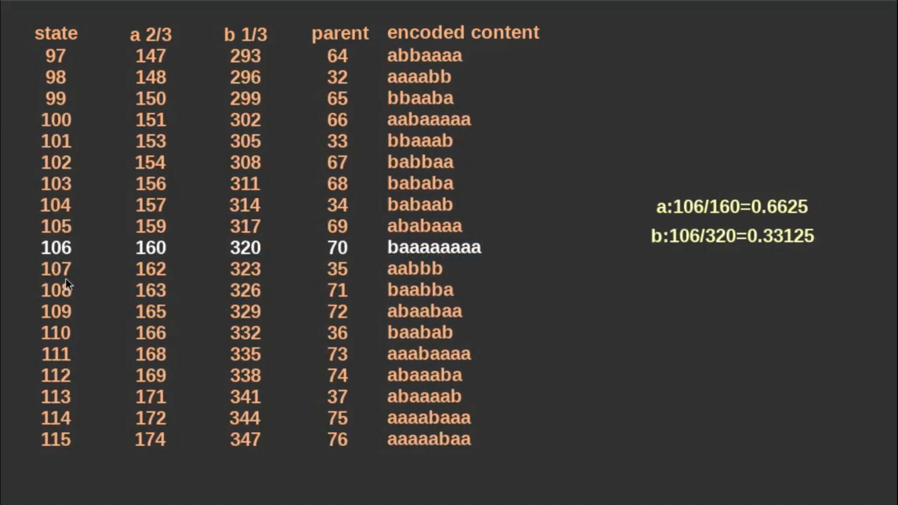
mouse_move(432, 278)
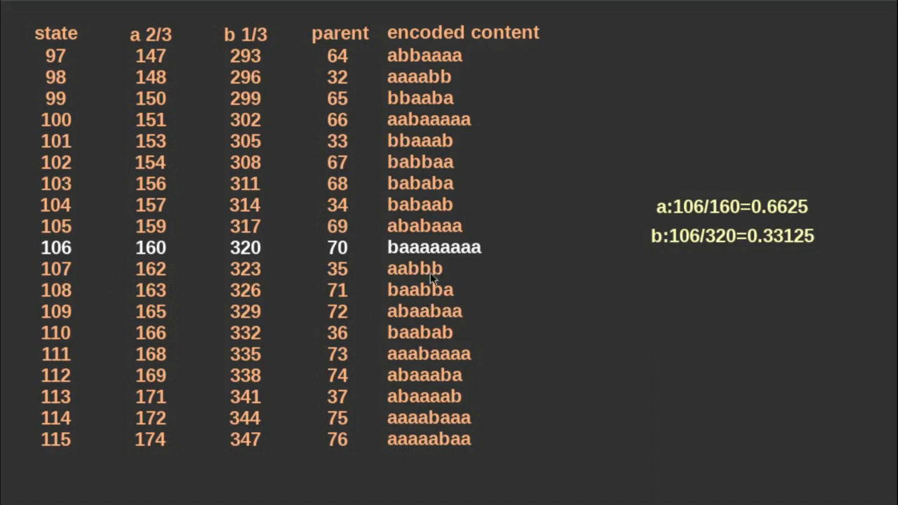
mouse_move(469, 275)
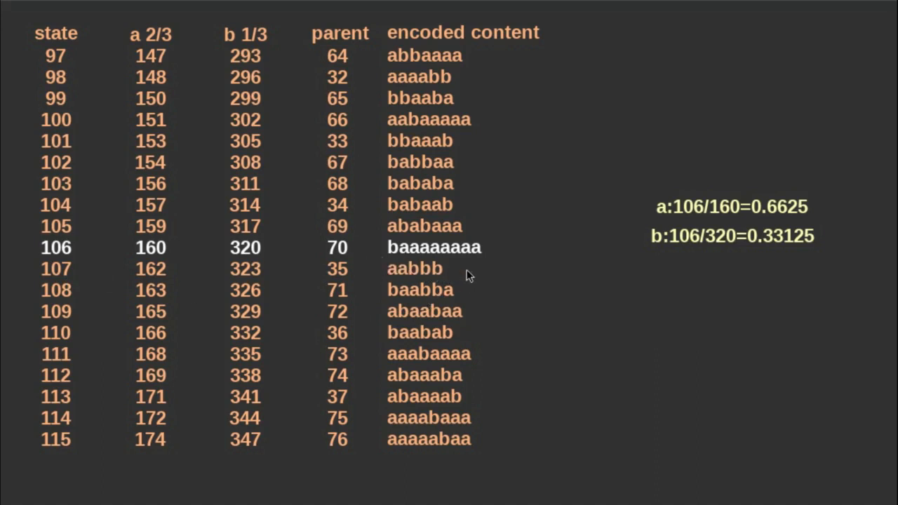
mouse_move(489, 266)
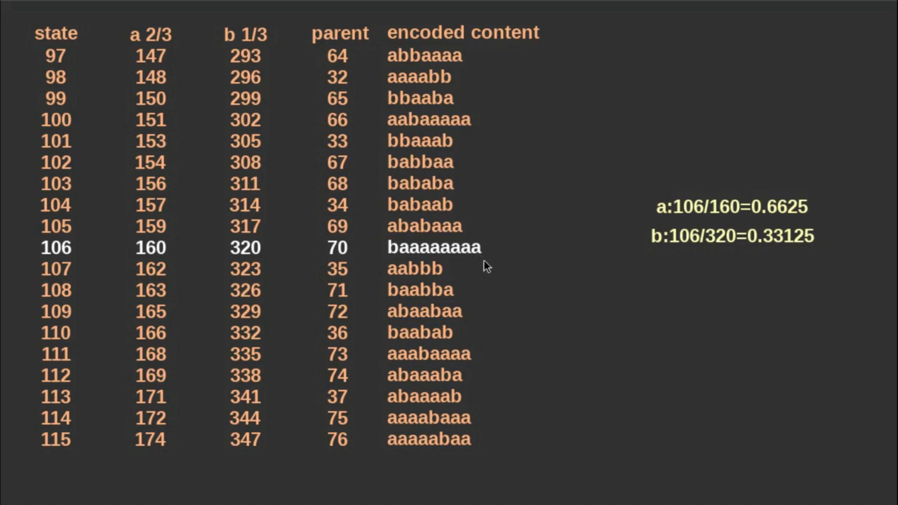
mouse_move(456, 272)
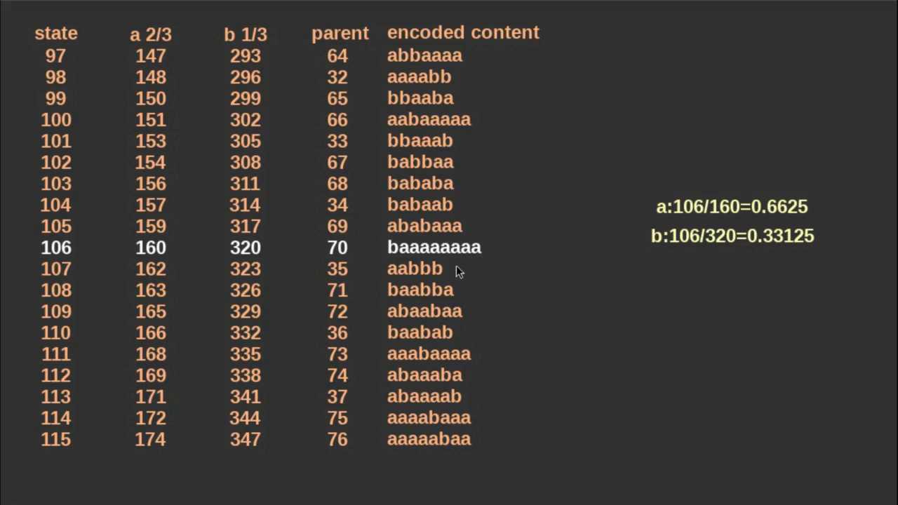
mouse_move(434, 261)
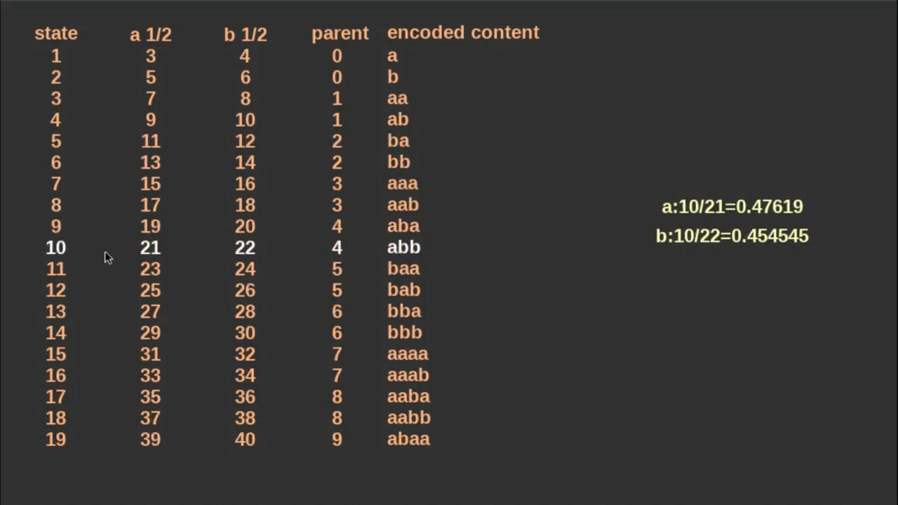
mouse_move(153, 255)
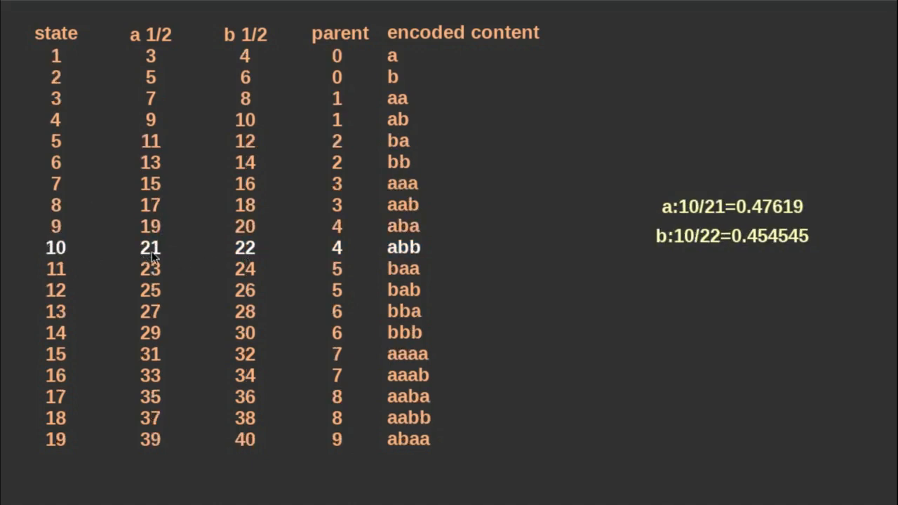
mouse_move(143, 42)
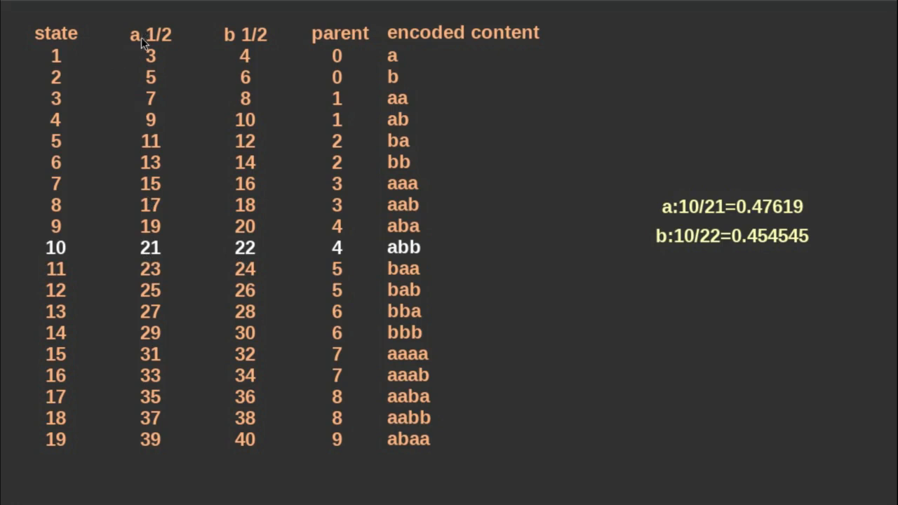
mouse_move(241, 235)
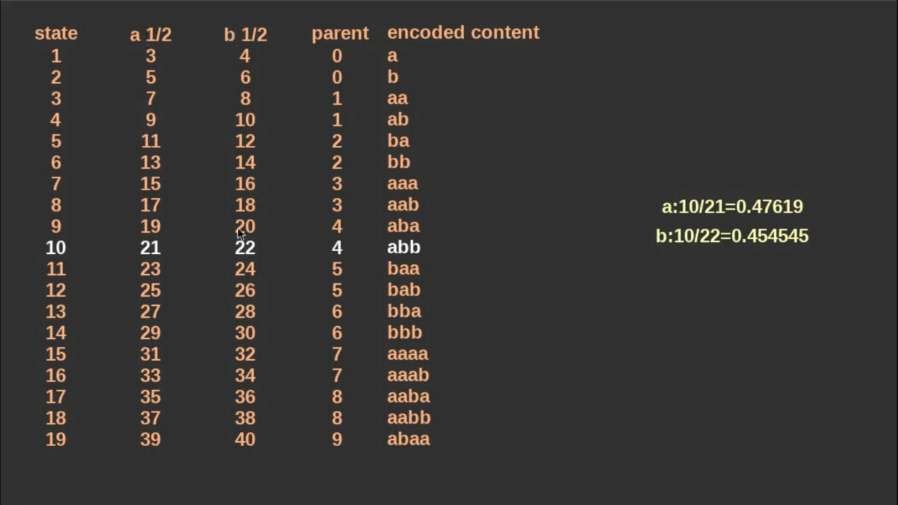
mouse_move(460, 268)
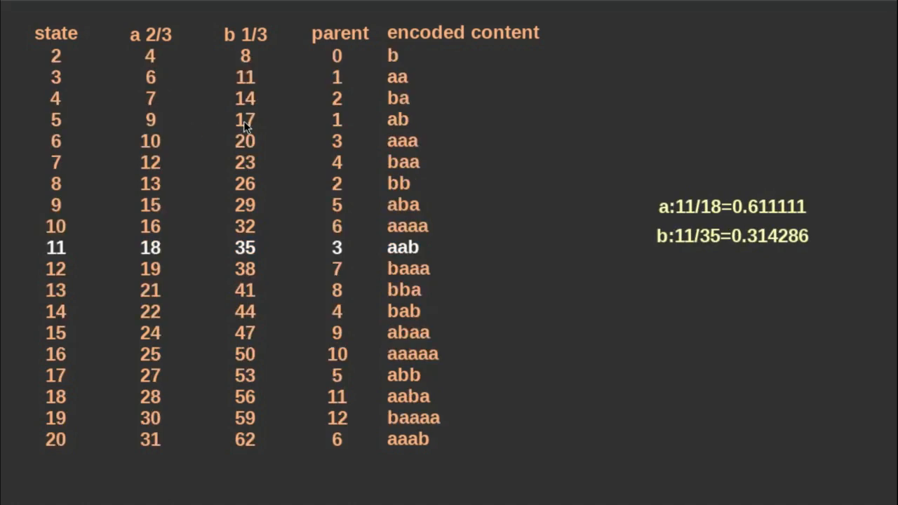
mouse_move(105, 246)
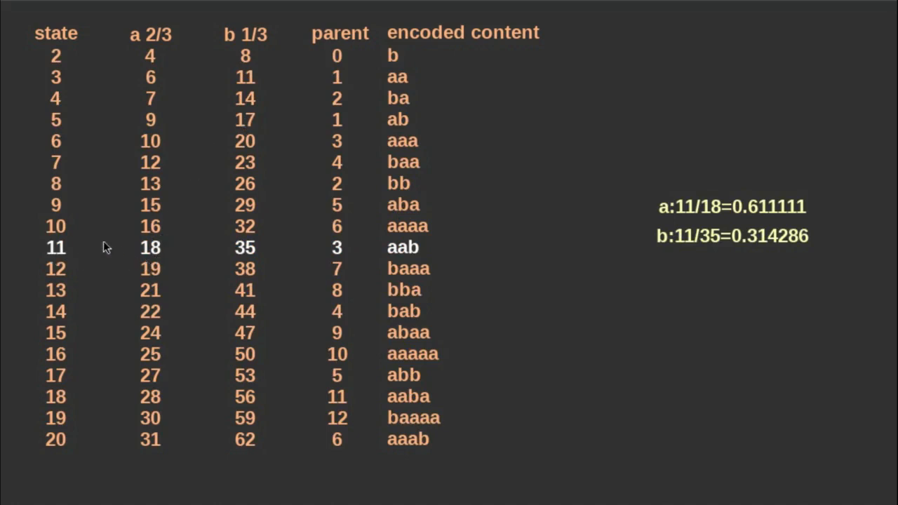
scroll("down", 3)
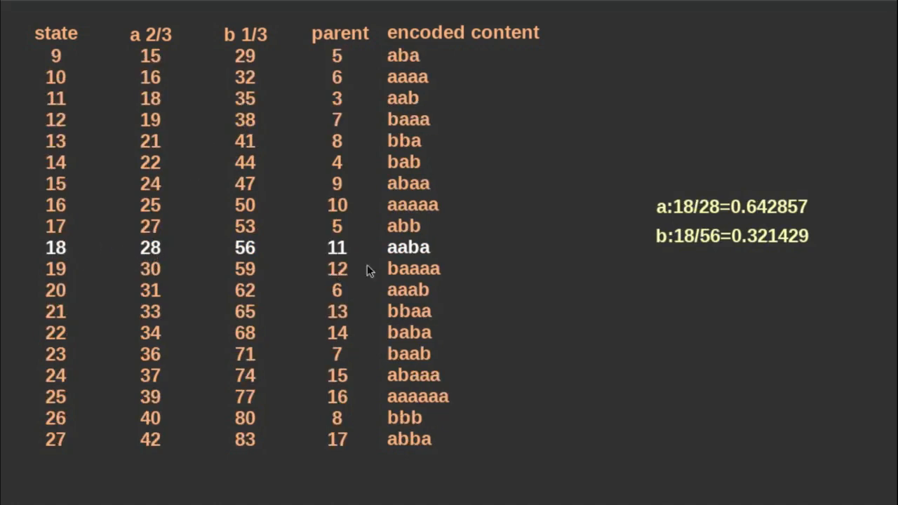
mouse_move(378, 260)
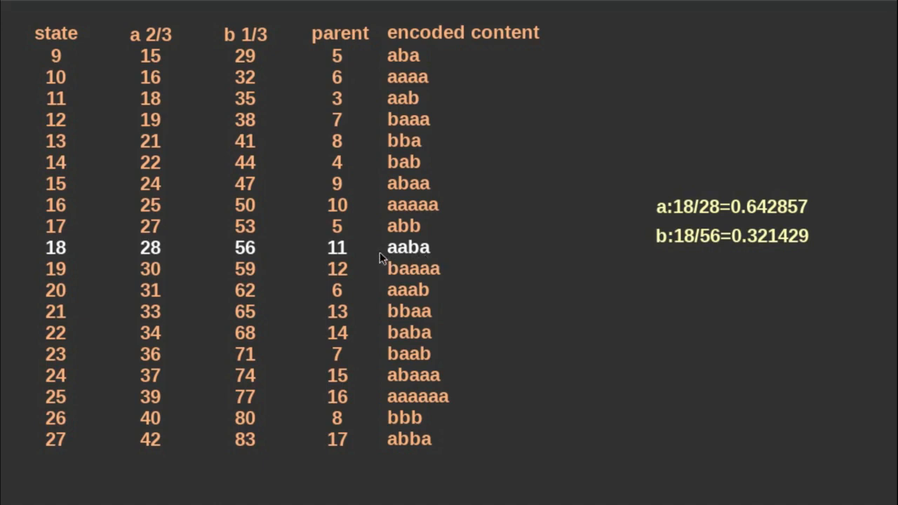
mouse_move(424, 264)
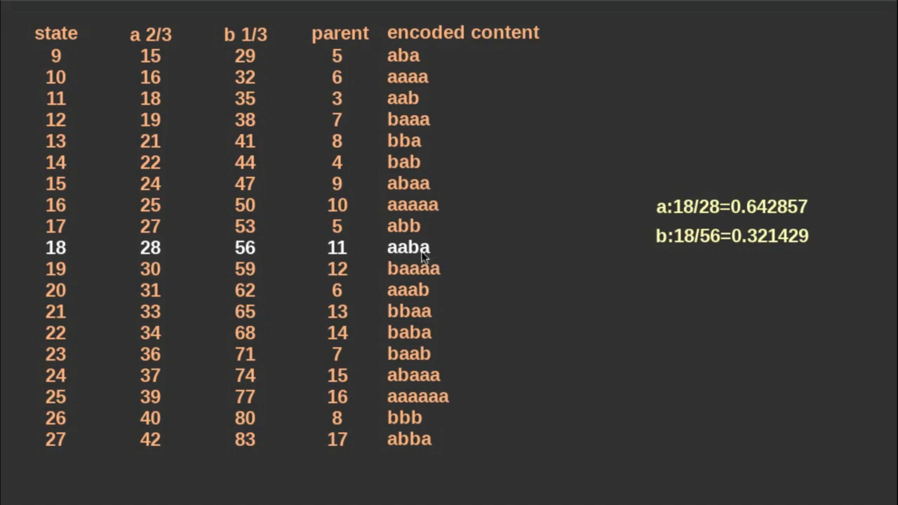
mouse_move(351, 253)
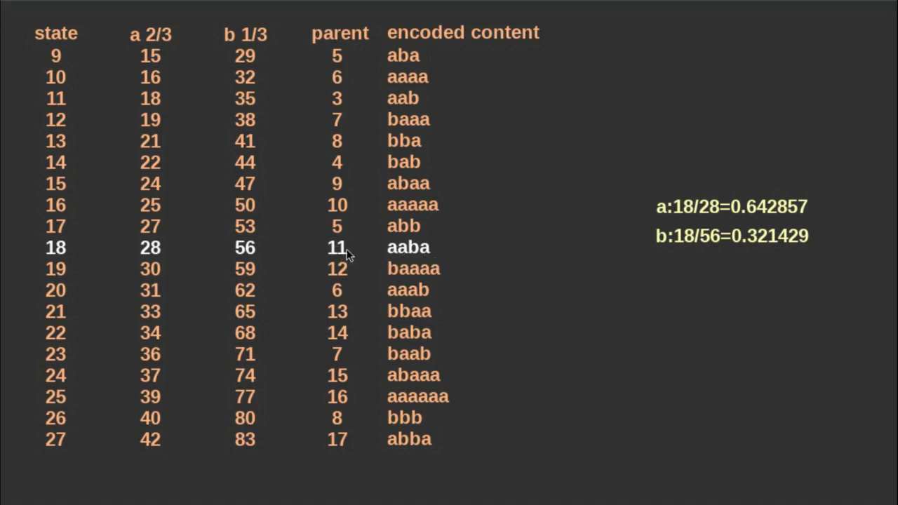
scroll("up", 3)
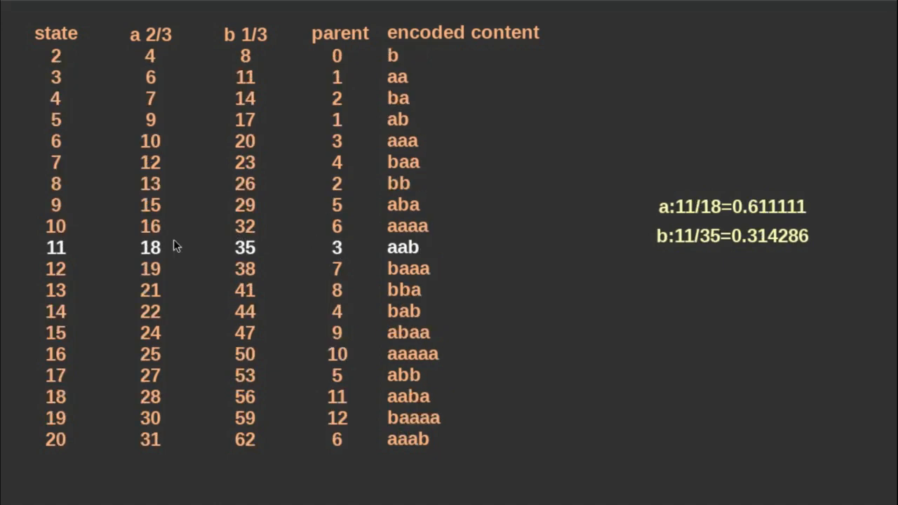
mouse_move(148, 263)
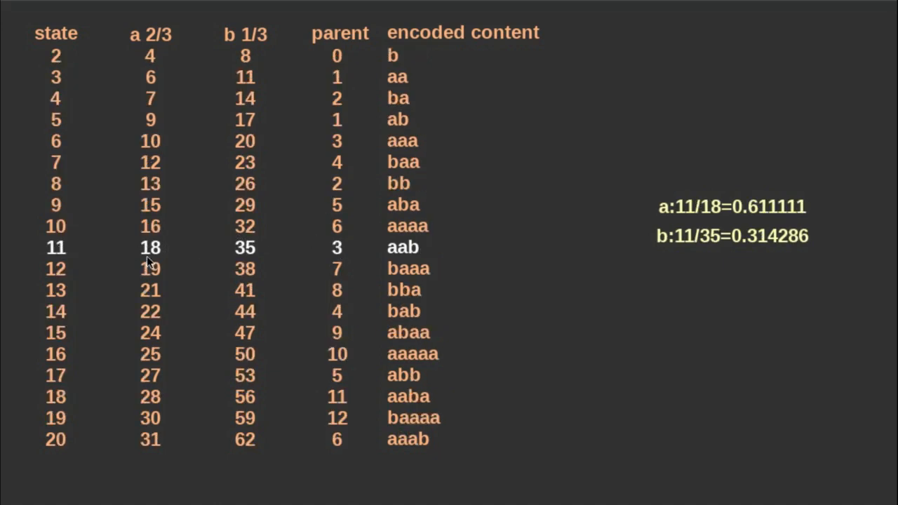
mouse_move(200, 251)
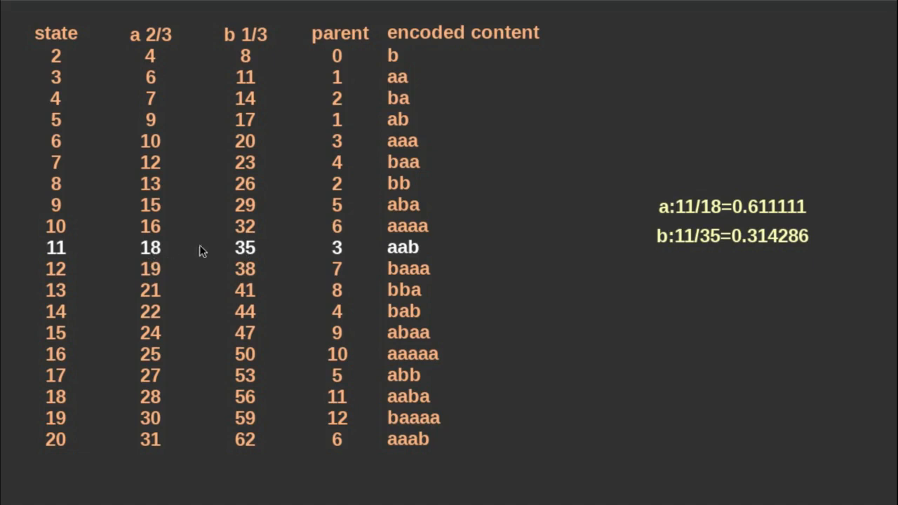
mouse_move(233, 258)
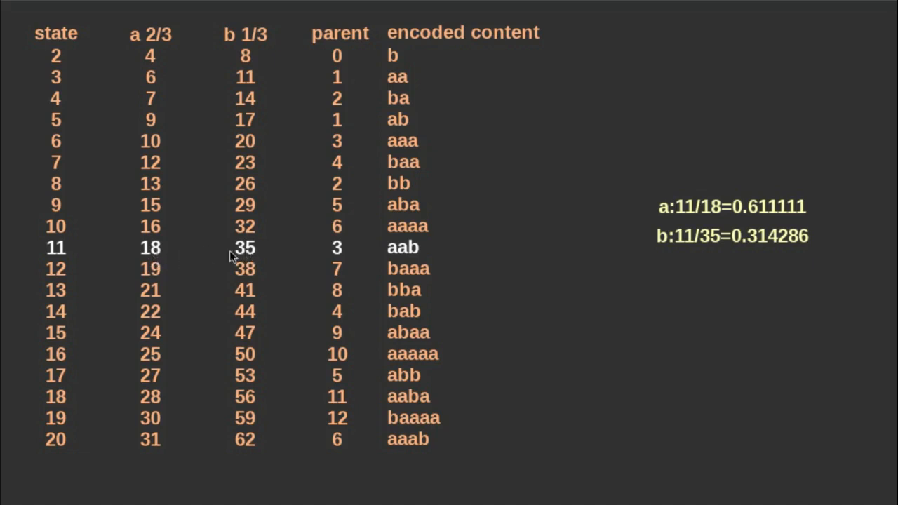
mouse_move(238, 259)
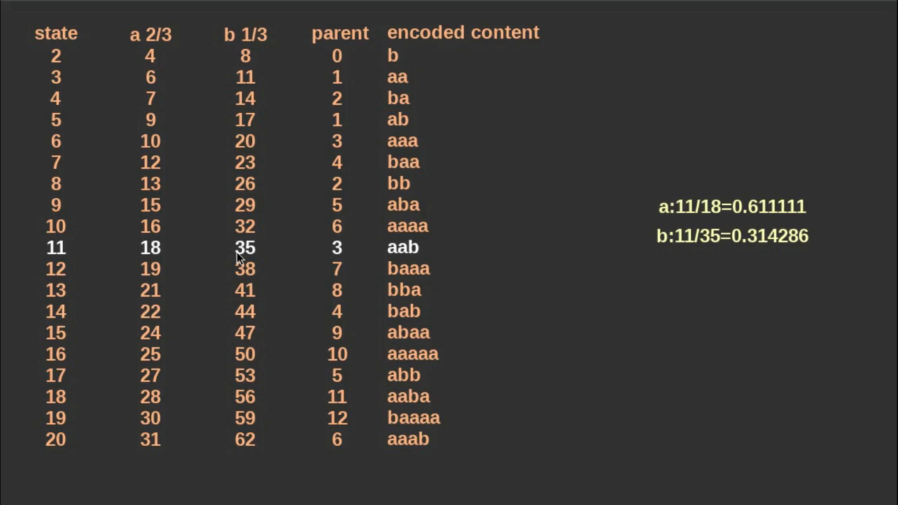
mouse_move(194, 232)
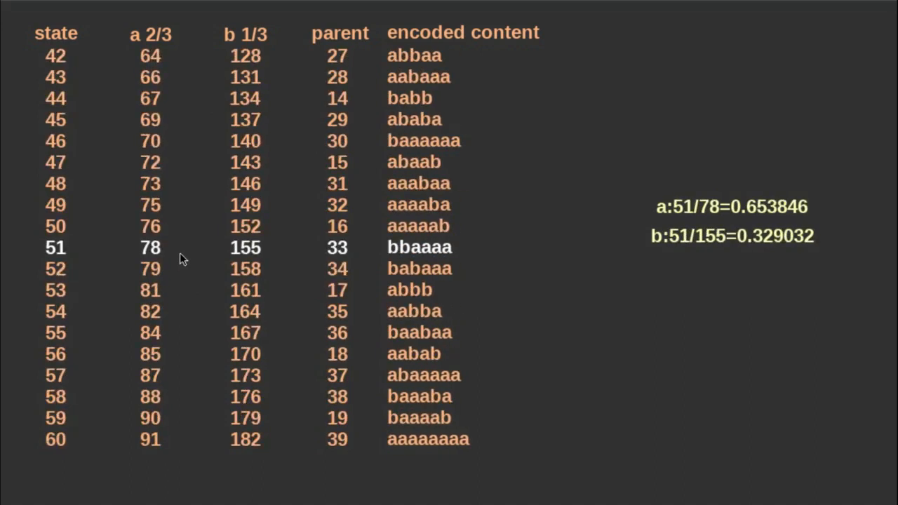
scroll("down", 3)
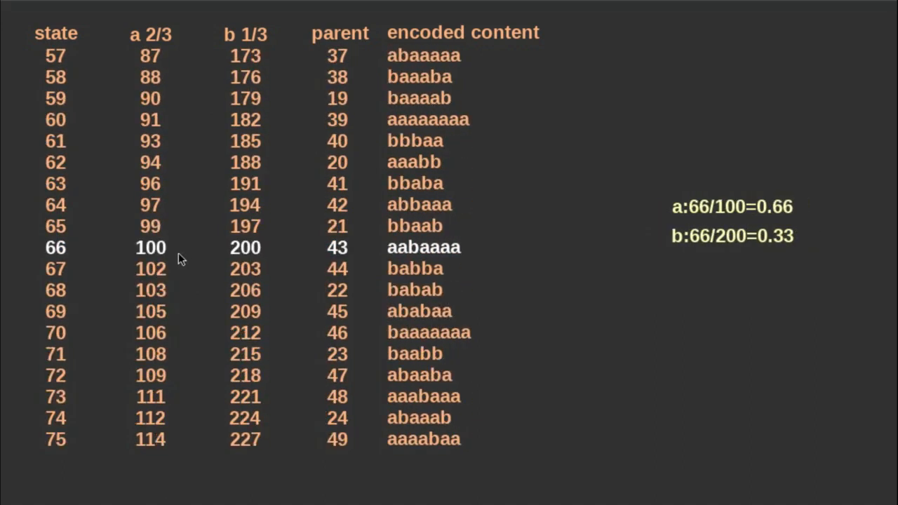
mouse_move(39, 242)
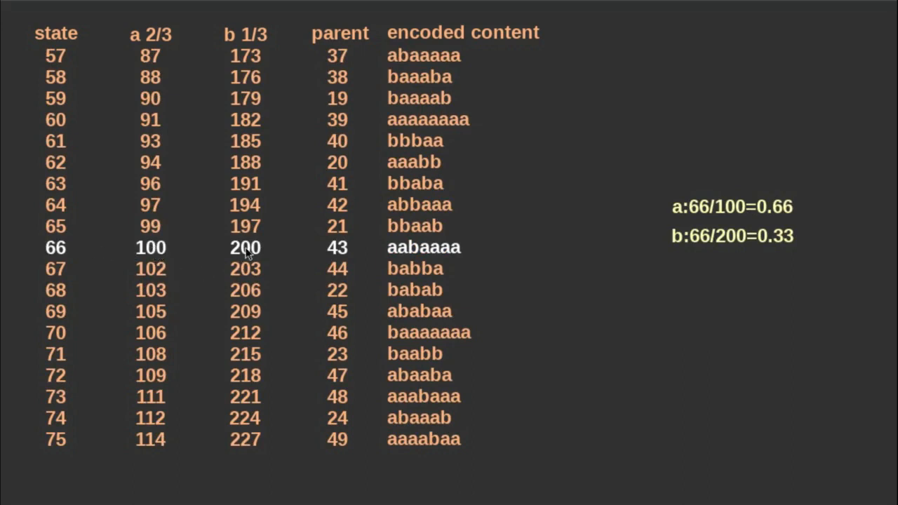
mouse_move(827, 223)
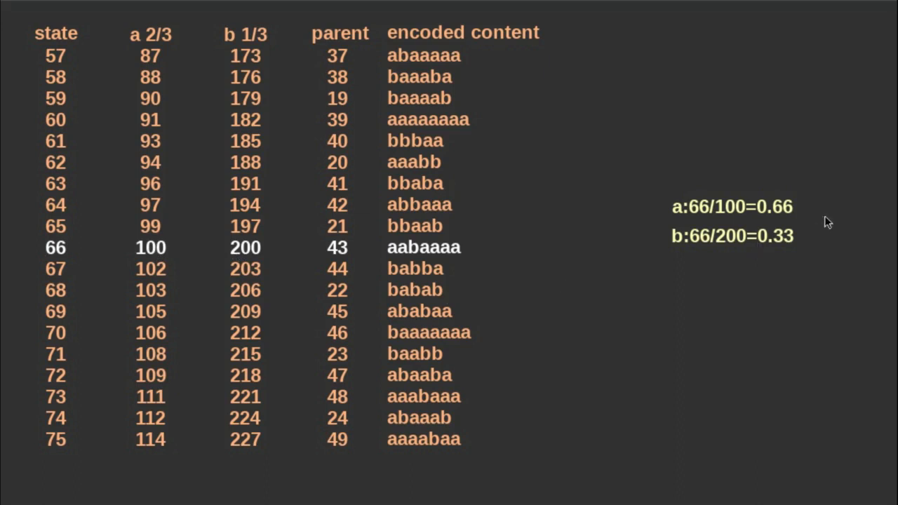
mouse_move(775, 255)
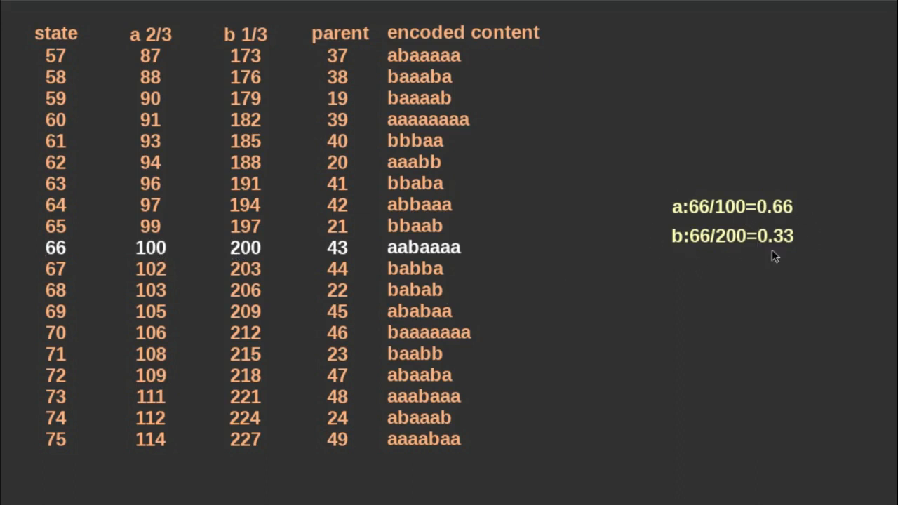
mouse_move(433, 118)
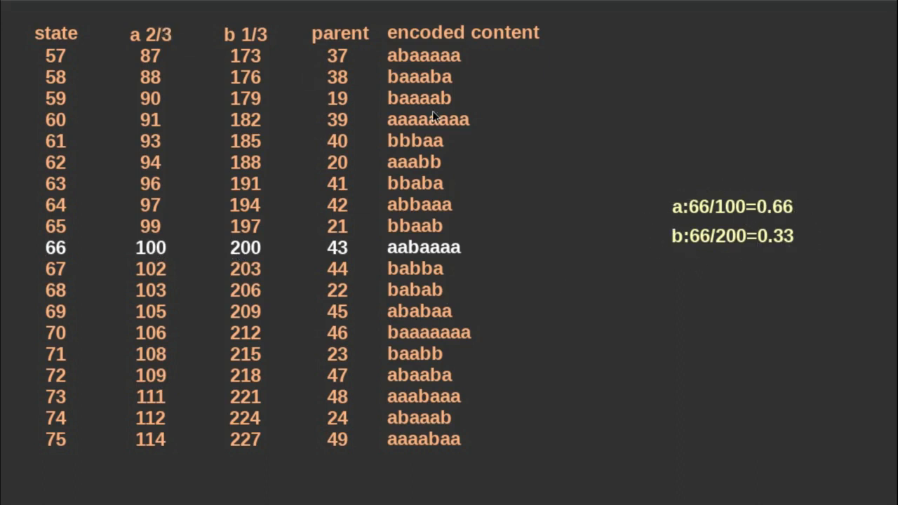
mouse_move(427, 111)
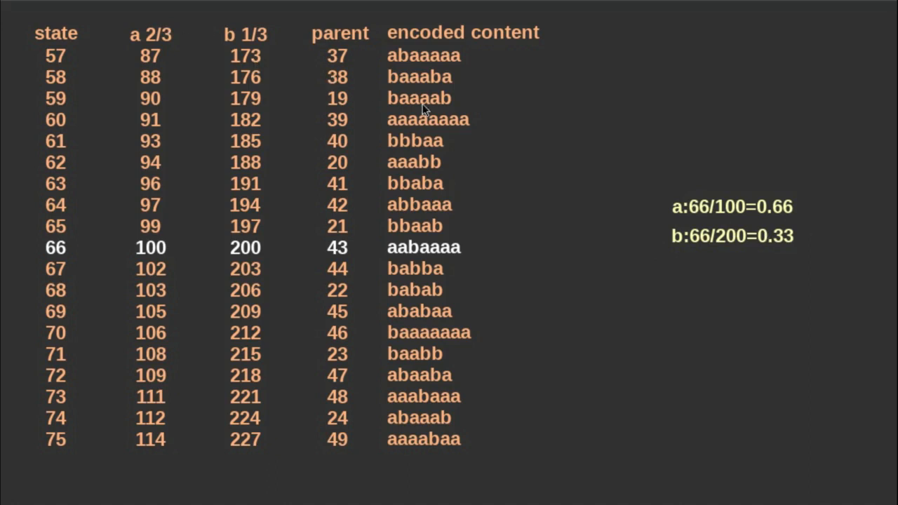
mouse_move(143, 40)
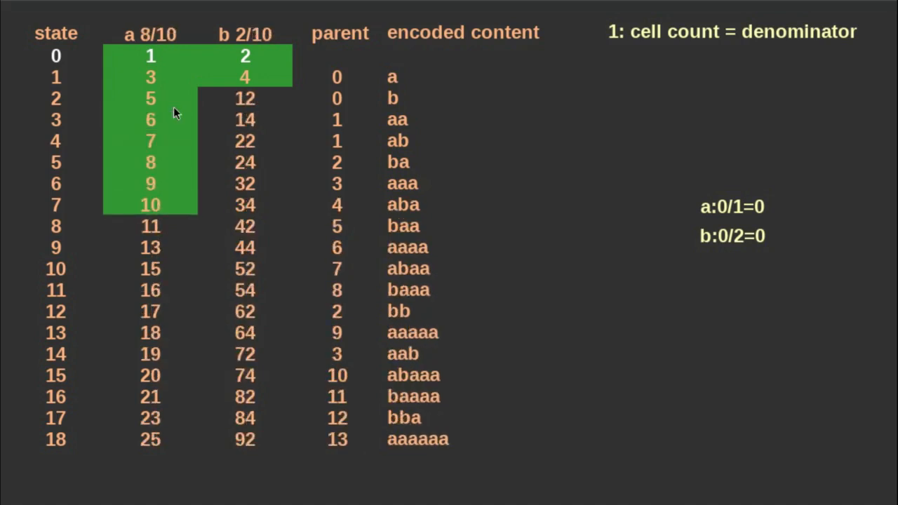
mouse_move(232, 137)
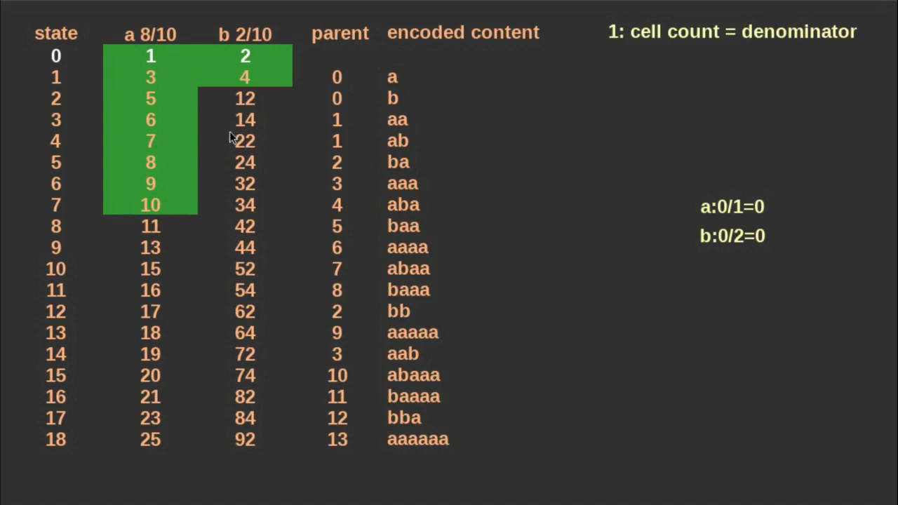